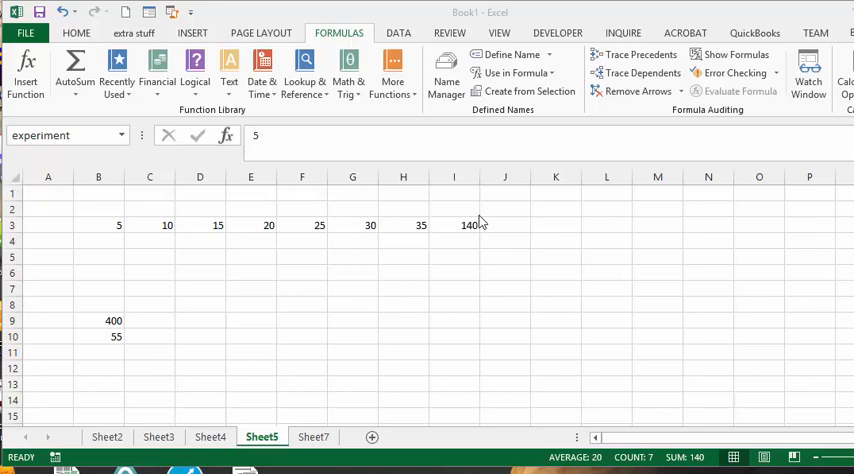
mouse_move(128, 136)
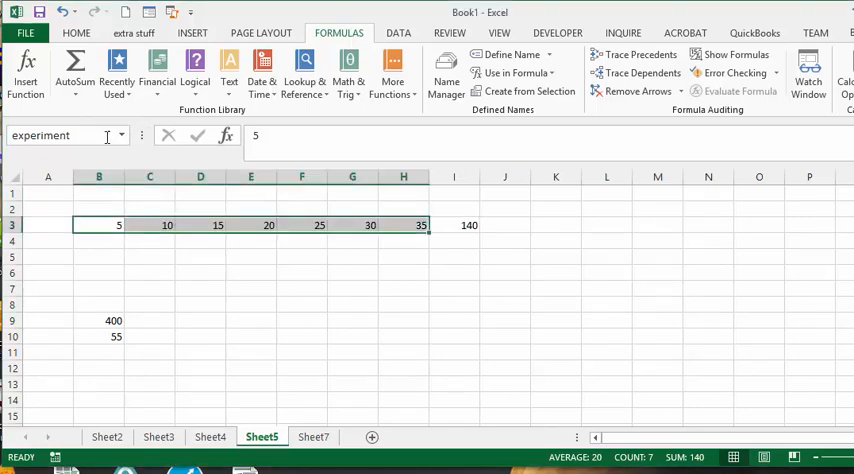
mouse_move(304, 338)
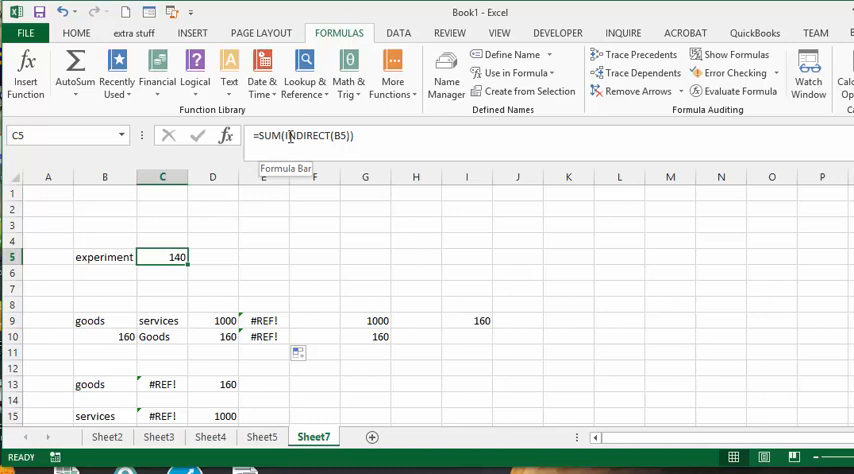
mouse_move(272, 212)
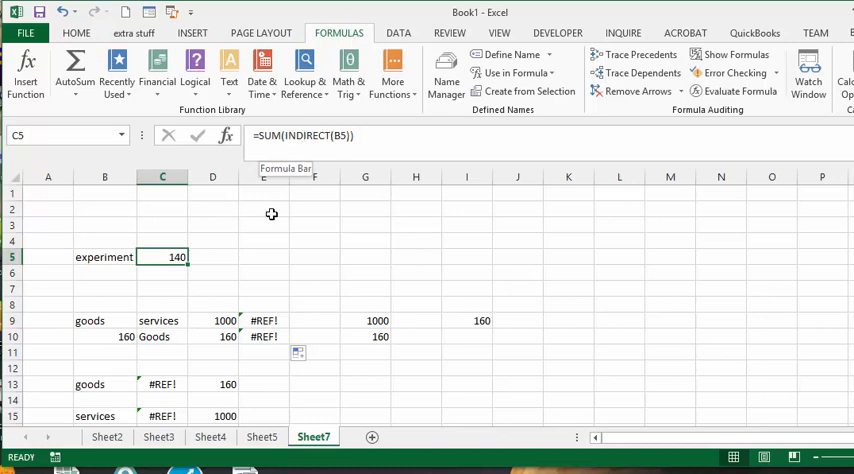
mouse_move(164, 256)
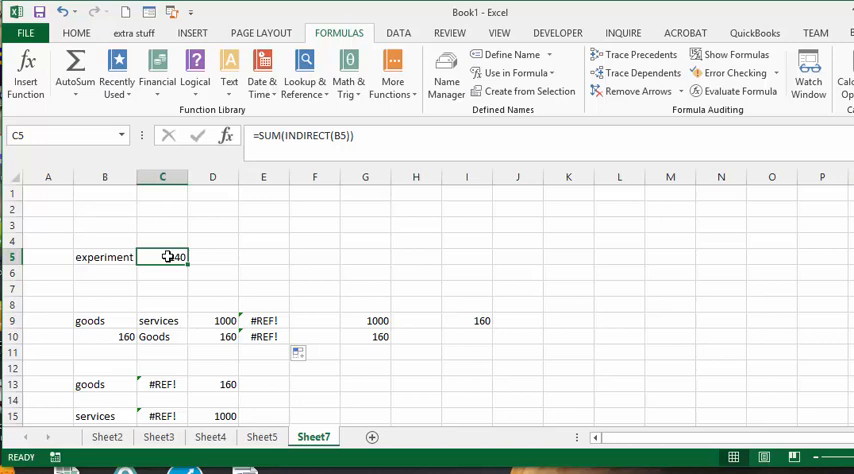
Switch to Sheet3 to view the stored values 200 and 35 in B9 and B10.
left_click(210, 436)
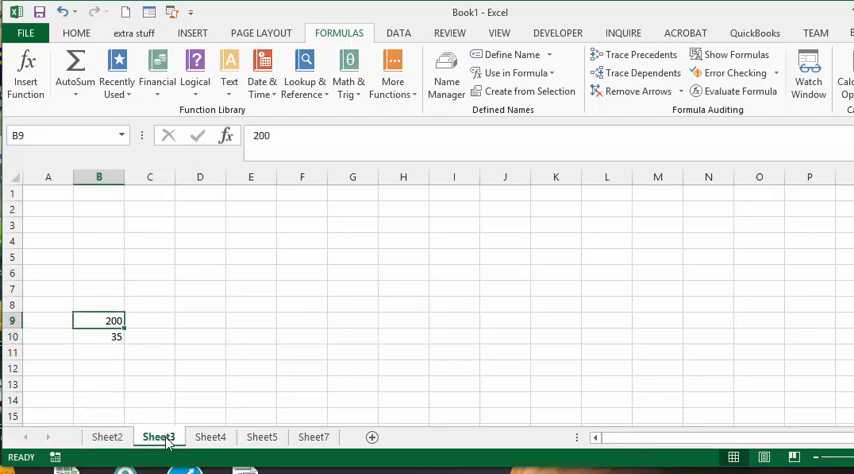
Switch to Sheet2 and inspect B10 (25) and the empty cell B8.
left_click(106, 436)
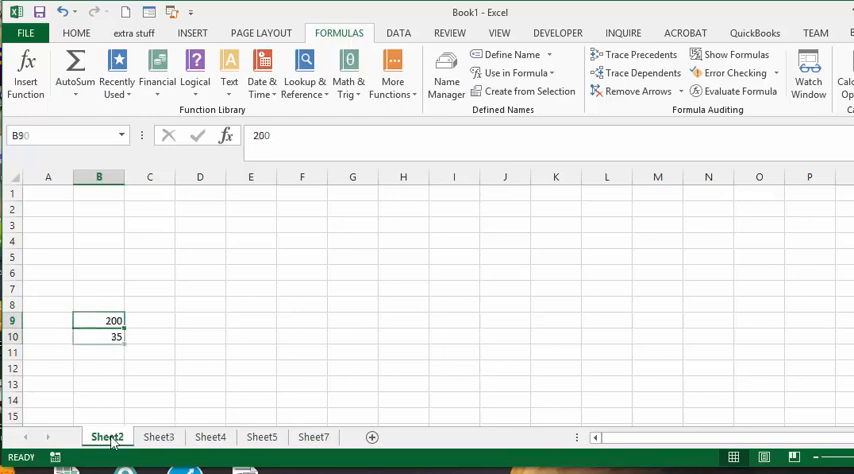
left_click(98, 336)
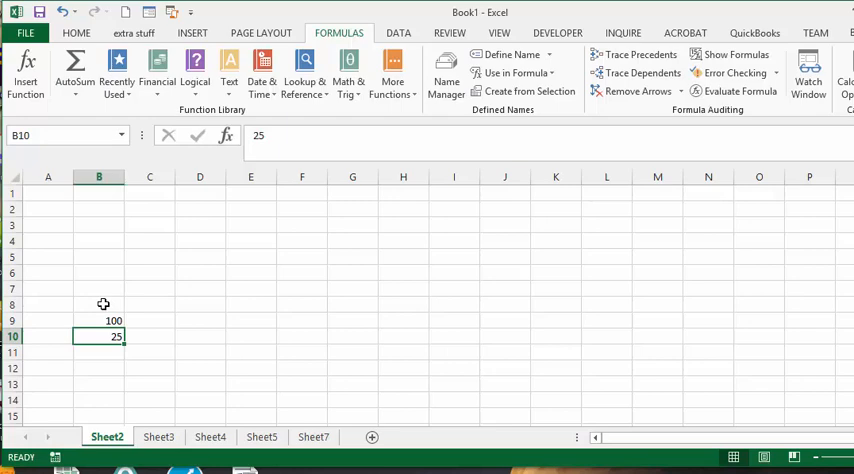
left_click(100, 304)
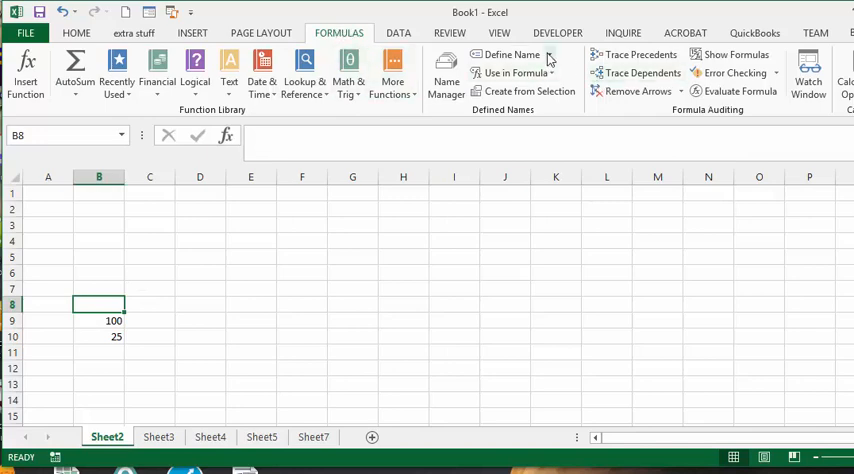
Define a new name 'consulting' referring to =Sheet2:Sheet5!$B$8.
left_click(516, 54)
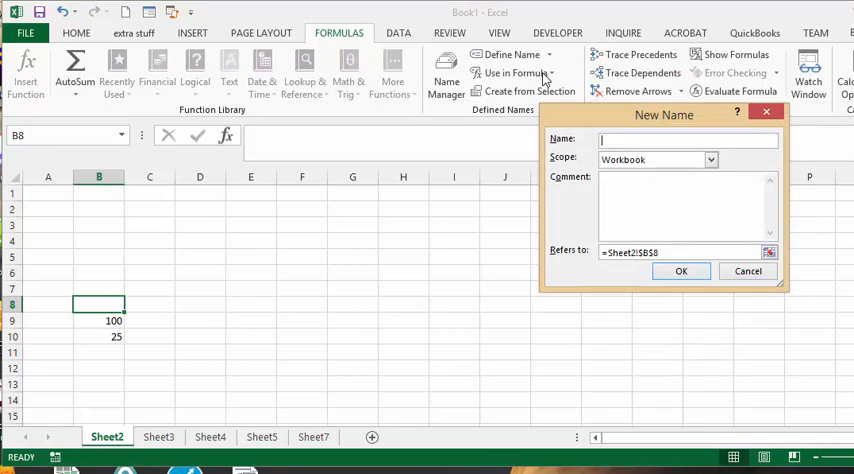
type("consulting")
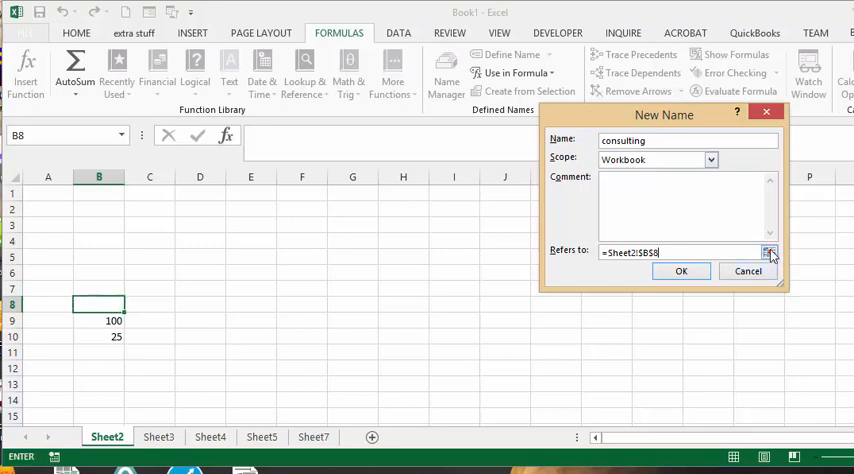
left_click(770, 250)
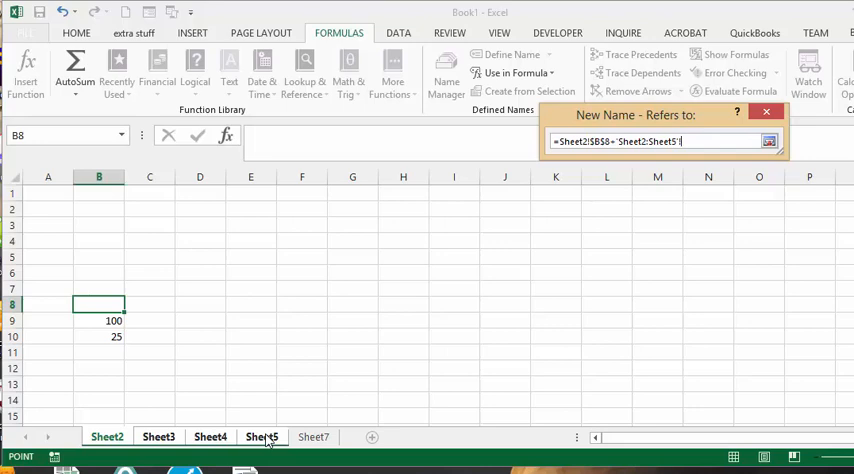
left_click(98, 304)
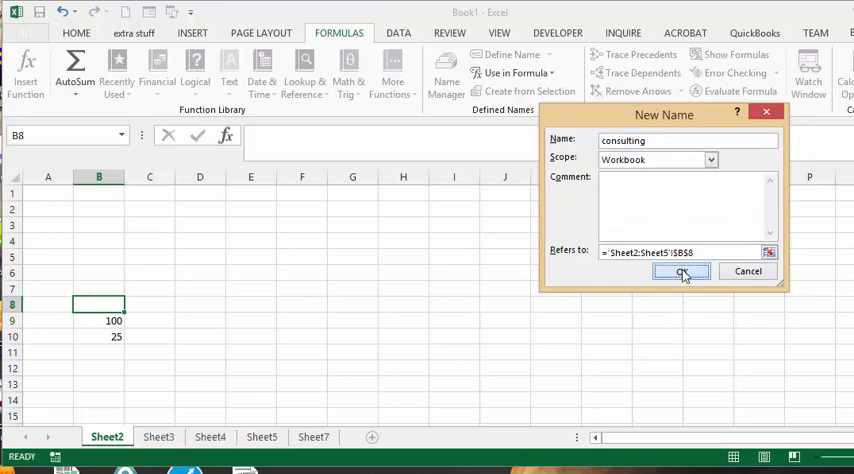
Confirm the consulting name, then compare the #REF! INDIRECT sums in E9:E10 with SUM(Goods)=160 in G10.
left_click(682, 272)
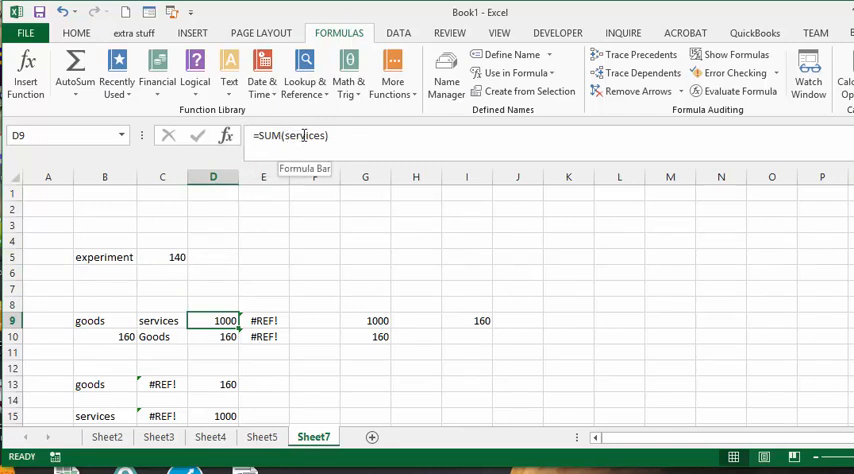
mouse_move(296, 136)
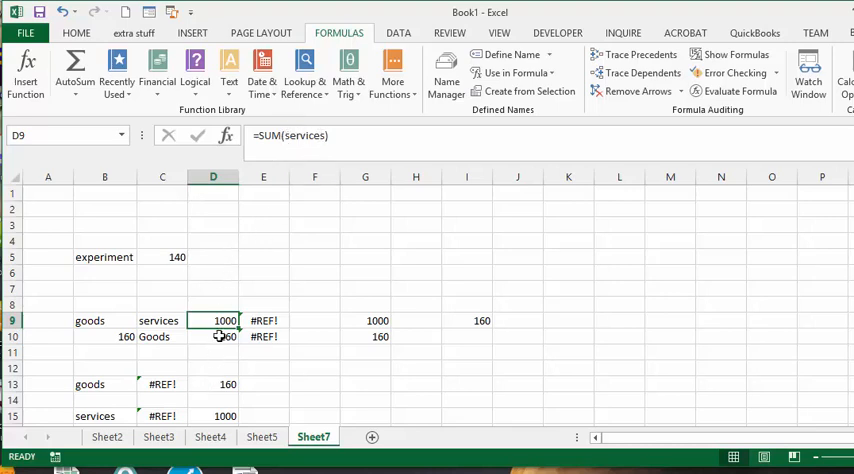
left_click(212, 336)
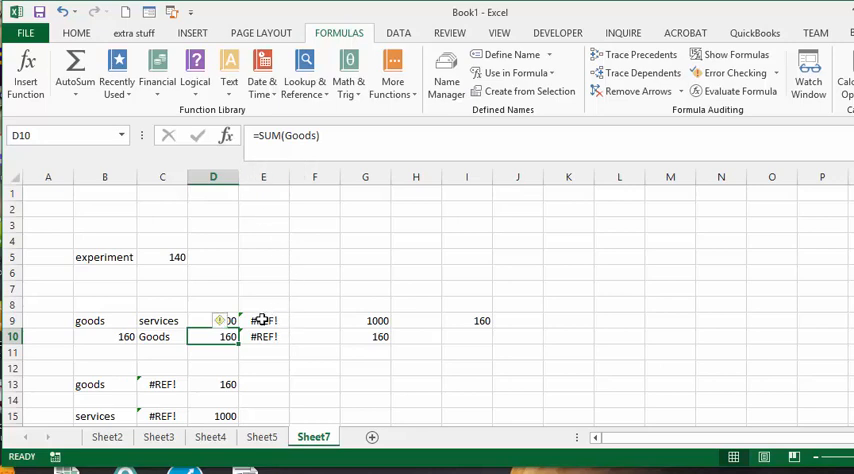
left_click(264, 320)
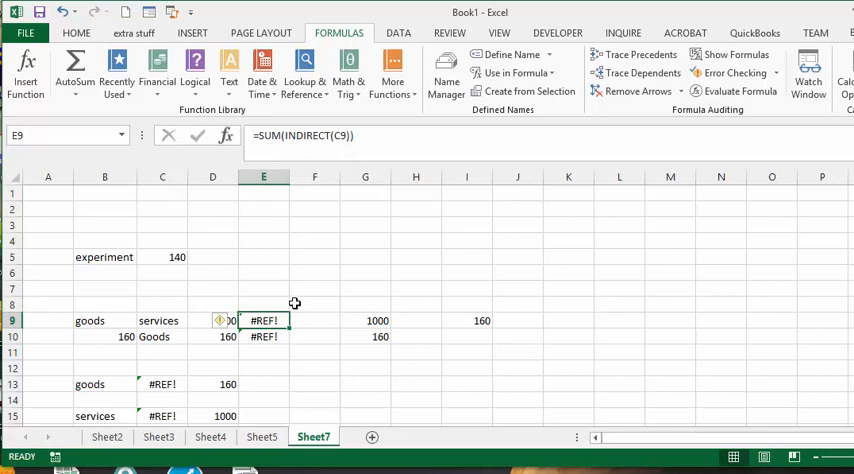
mouse_move(184, 320)
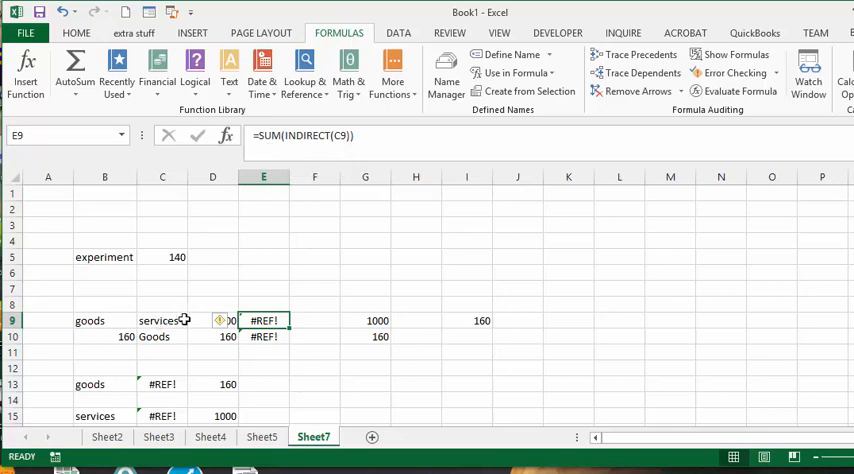
mouse_move(220, 320)
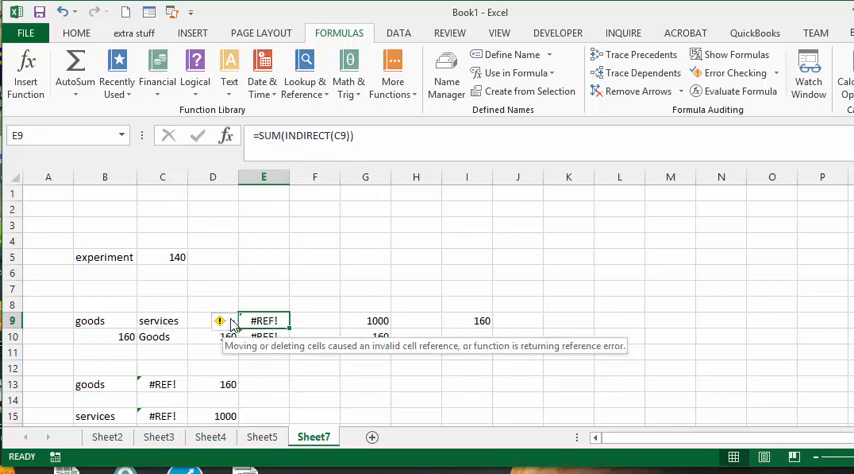
mouse_move(322, 316)
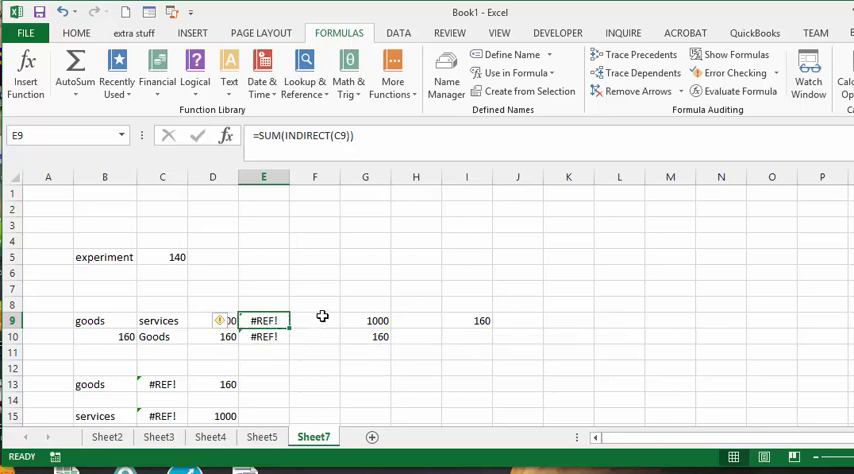
left_click(264, 336)
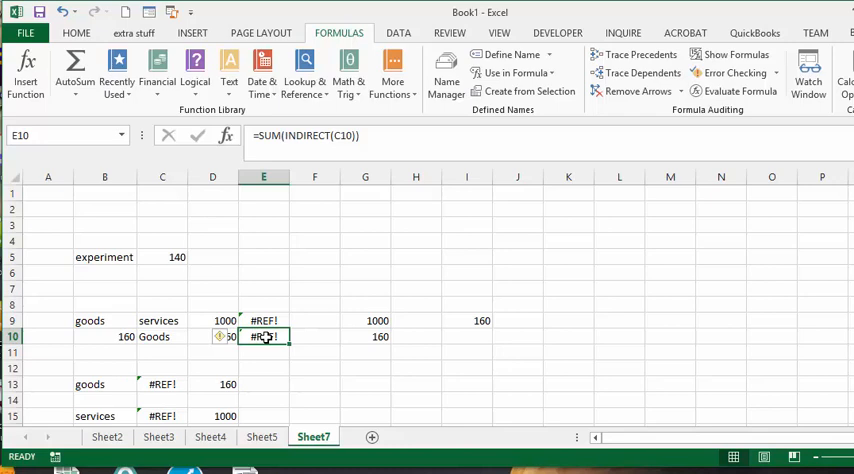
mouse_move(156, 336)
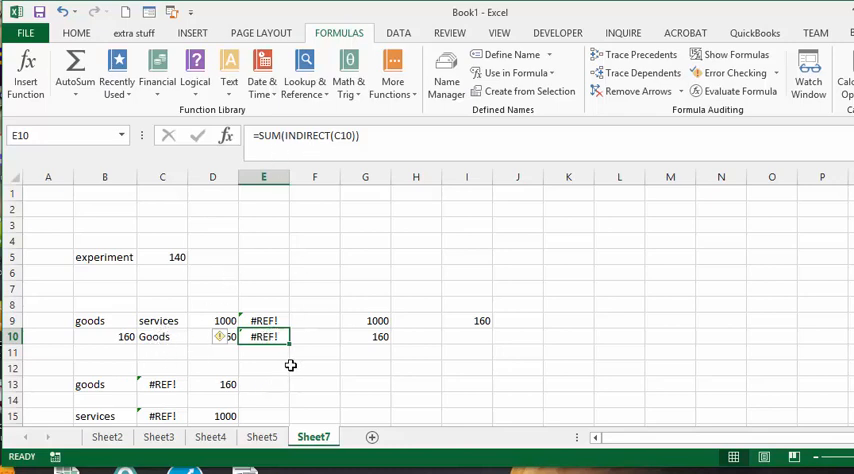
left_click(364, 336)
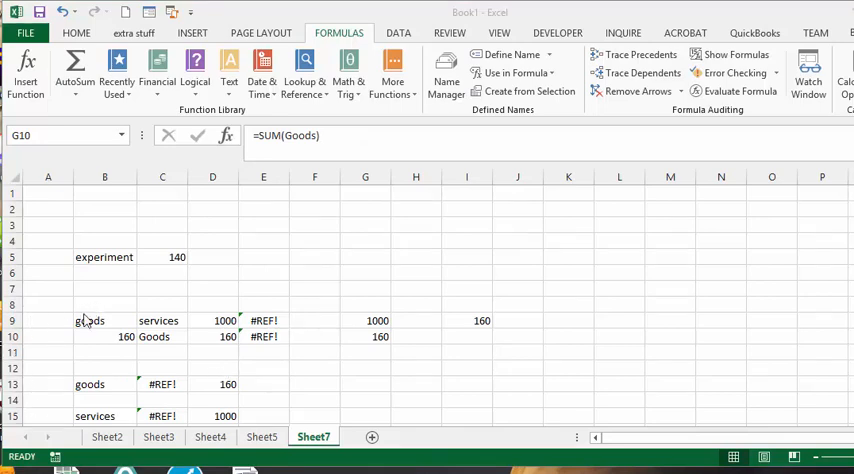
Enter in I9 an IF formula returning SUM(Goods) or SUM(services) based on B9's choice, giving 160.
left_click(90, 320)
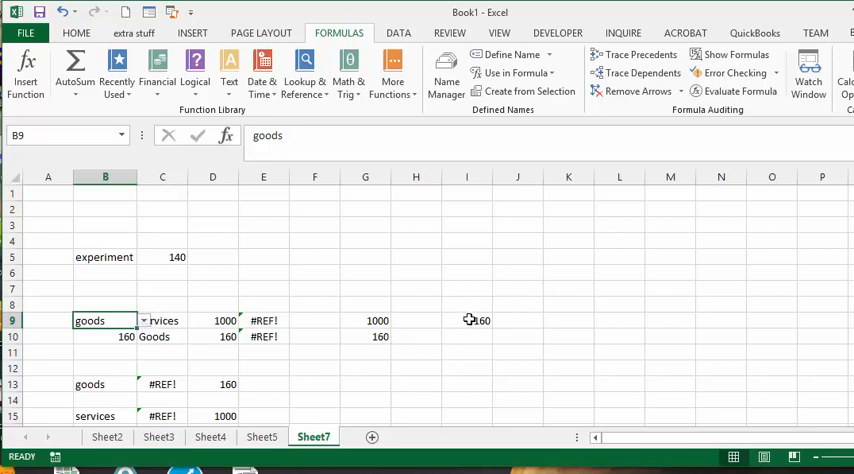
left_click(466, 320)
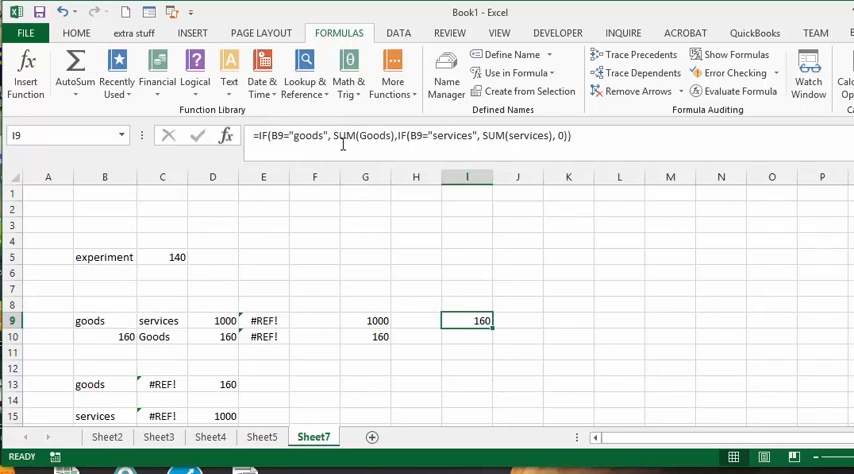
mouse_move(384, 136)
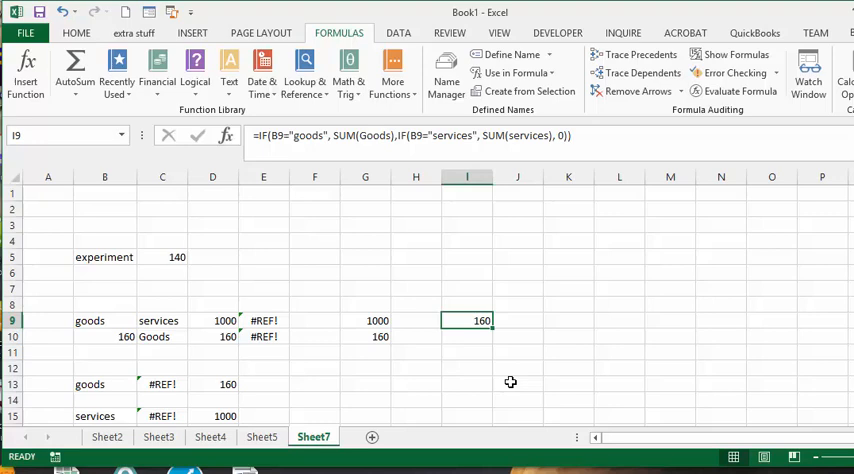
mouse_move(580, 320)
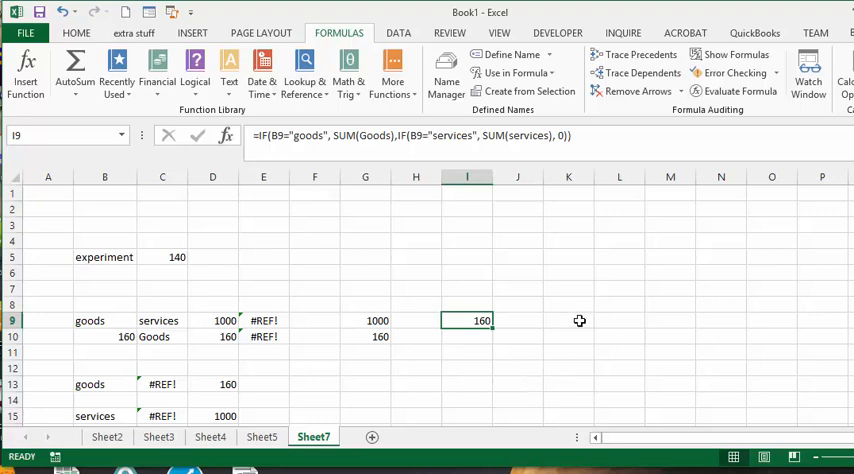
left_click(466, 336)
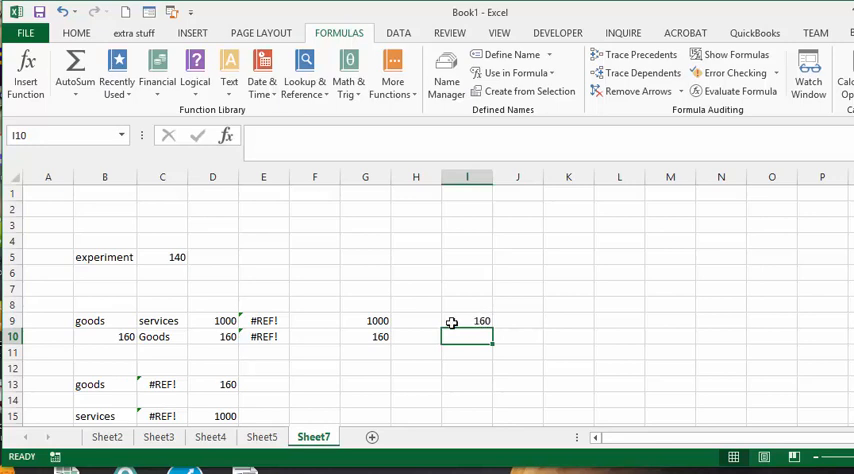
left_click(104, 320)
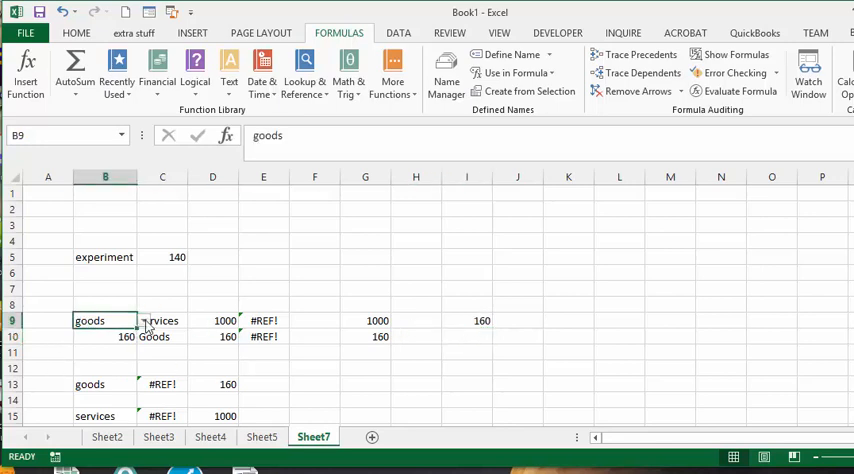
left_click(142, 320)
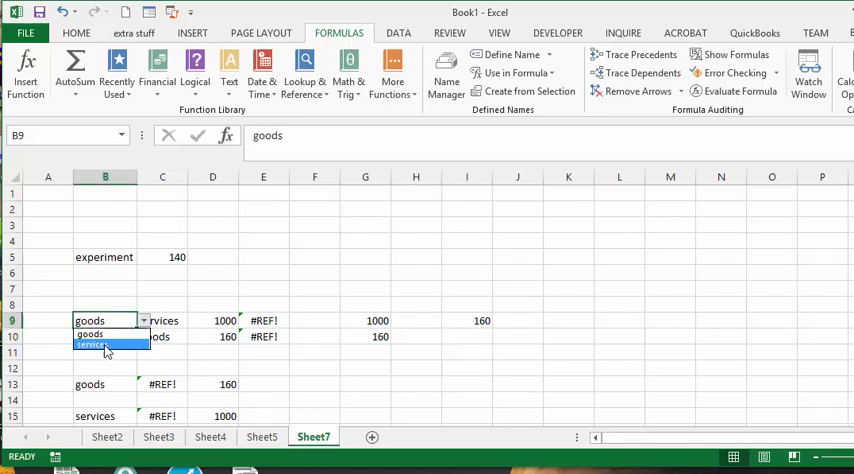
left_click(96, 348)
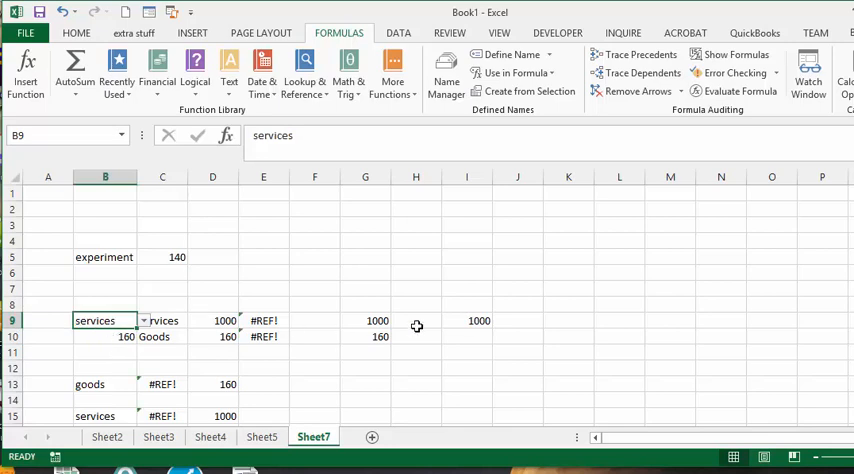
left_click(468, 320)
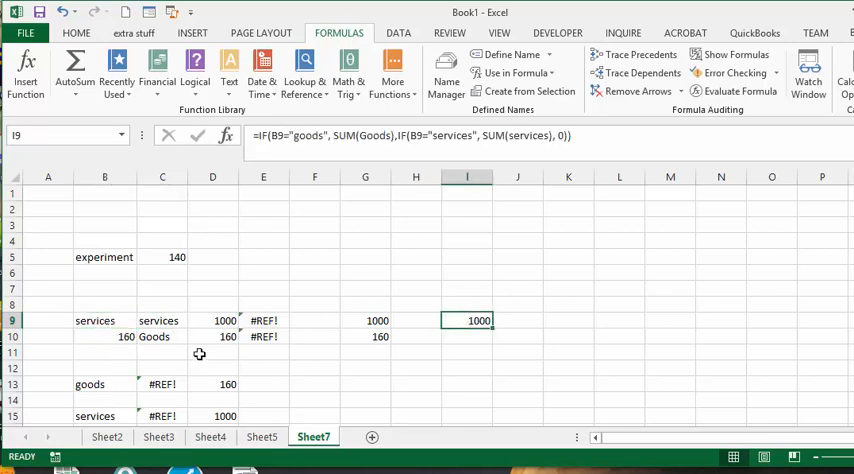
left_click(100, 320)
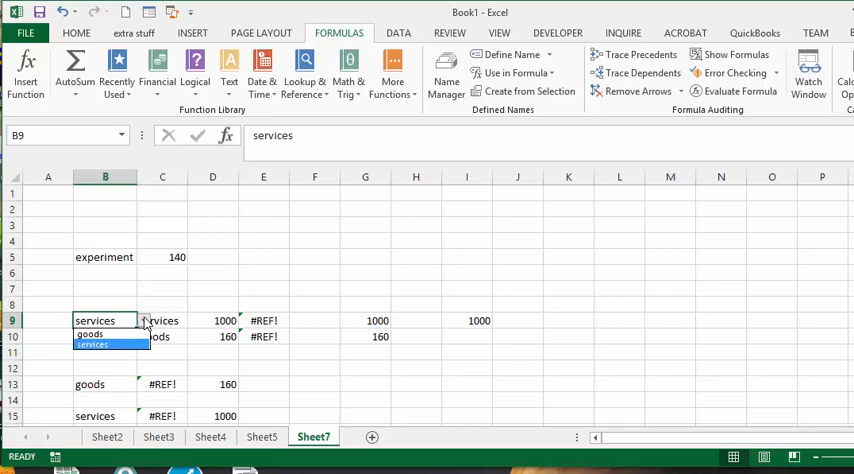
left_click(84, 334)
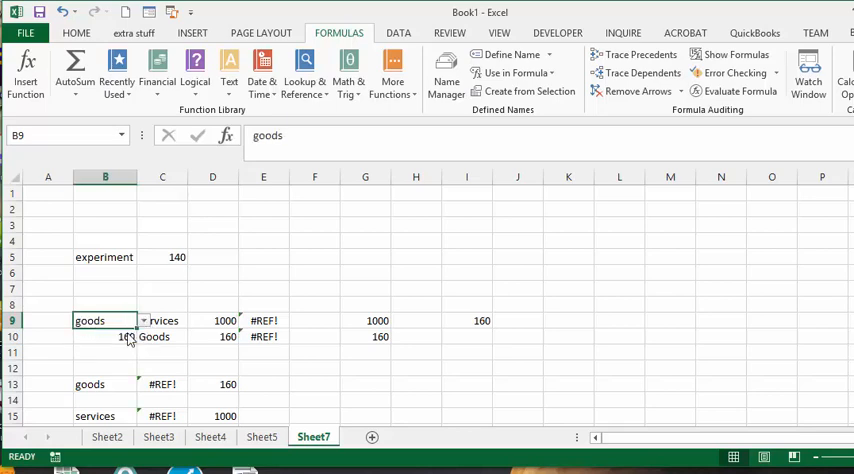
mouse_move(44, 376)
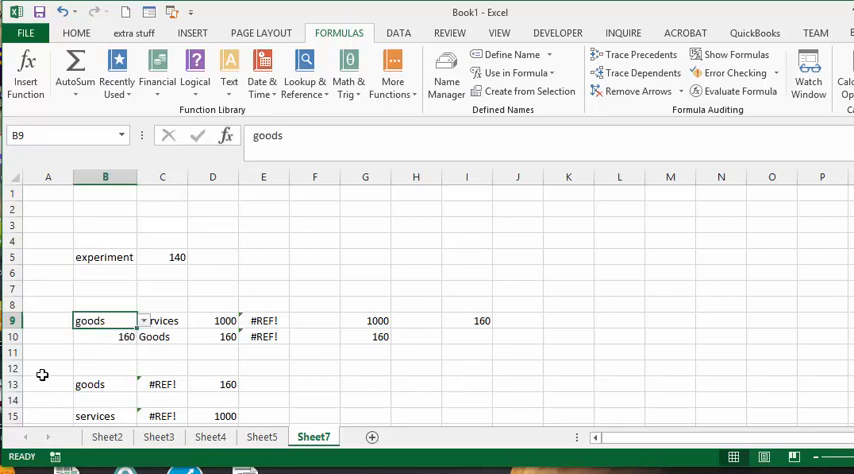